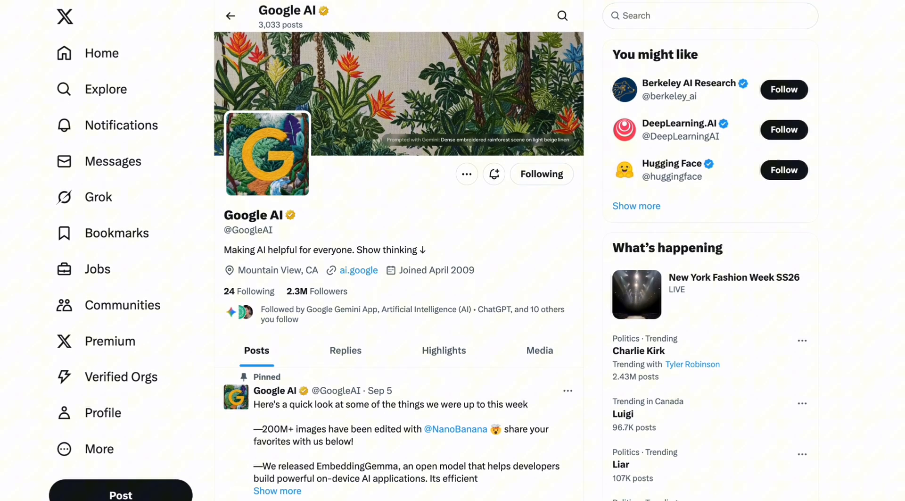
Step: Scroll the Google AI X profile past the pinned post to the 'Five tips for effective prompting with Veo 3' post
{"action": "scroll", "scroll_direction": "down", "scroll_amount": 3}
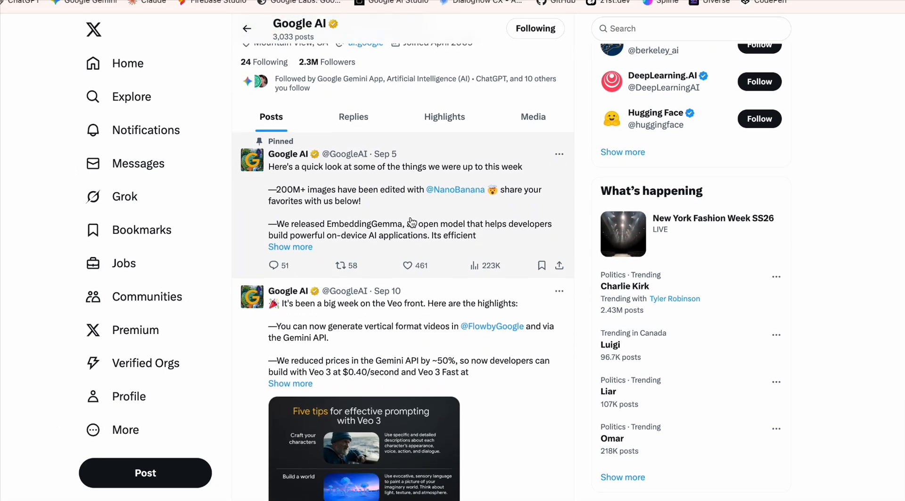
{"action": "scroll", "scroll_direction": "down", "scroll_amount": 3}
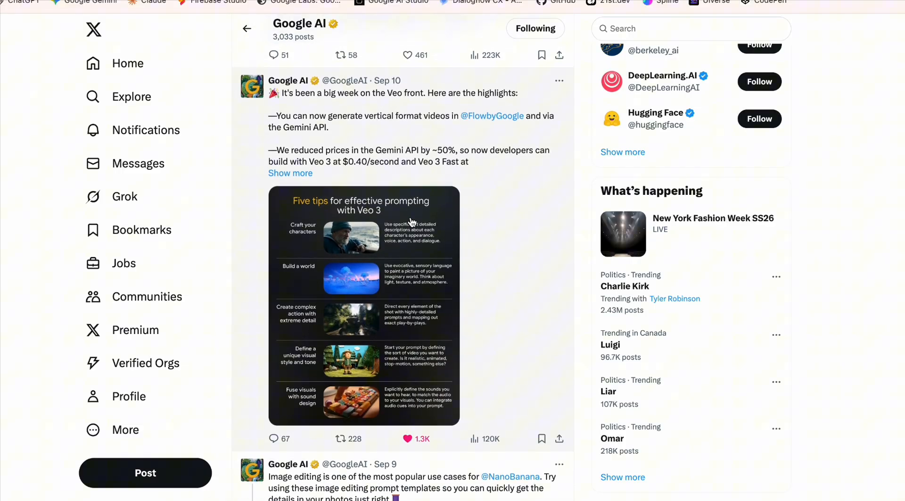
{"action": "scroll", "scroll_direction": "down", "scroll_amount": 3}
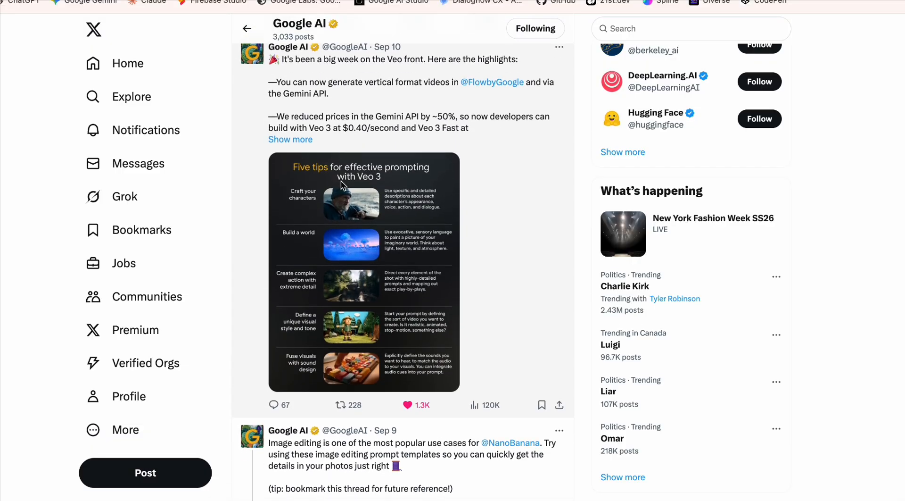
{"action": "scroll", "scroll_direction": "down", "scroll_amount": 3}
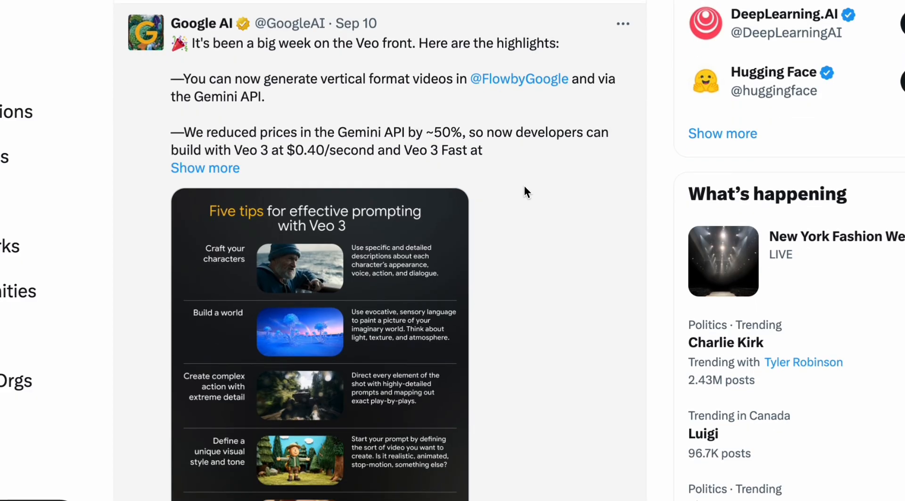
{"action": "scroll", "scroll_direction": "down", "scroll_amount": 3}
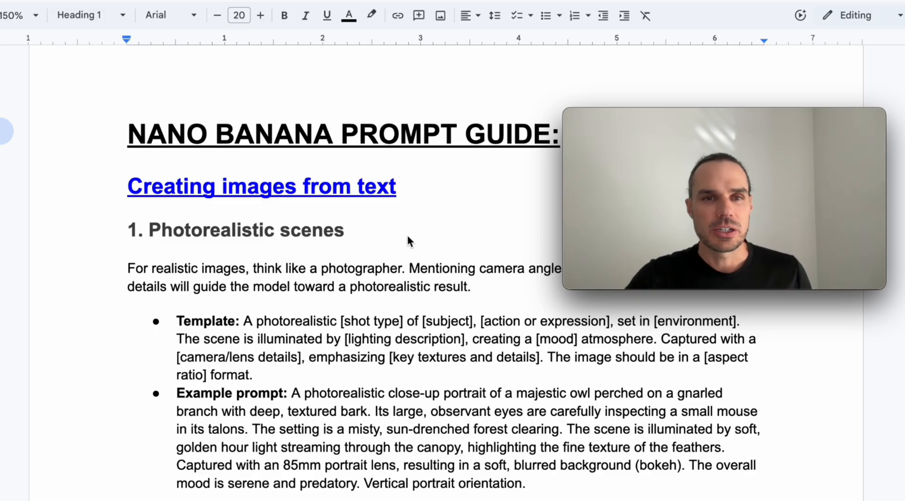
{"action": "mouse_move", "coordinate": [314, 245]}
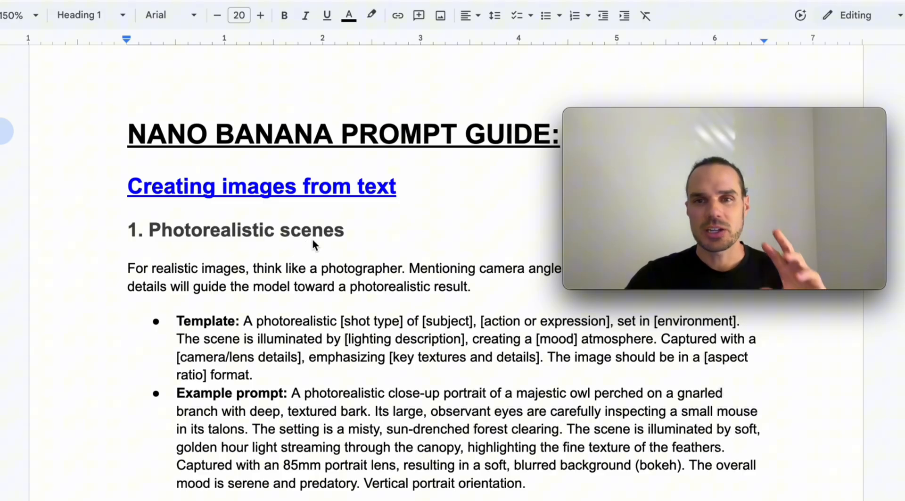
{"action": "mouse_move", "coordinate": [340, 253]}
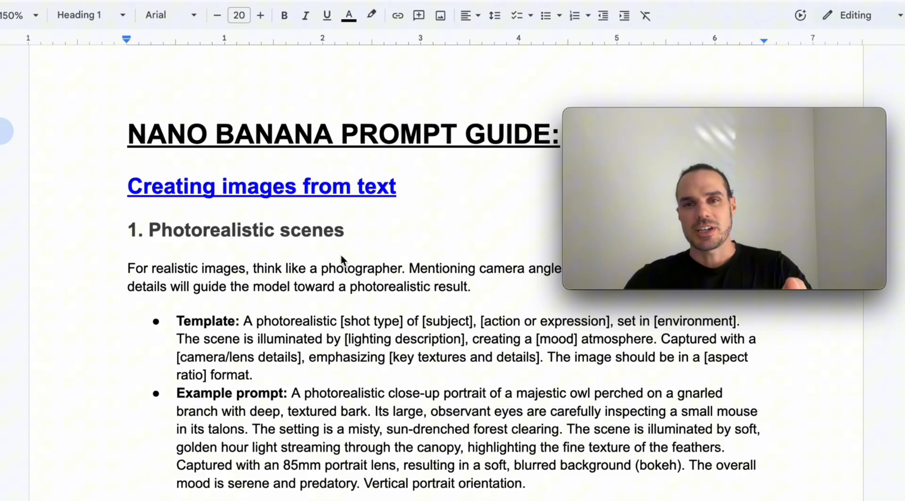
Step: Scroll the prompt guide from its title past the template and example prompt to the owl image
{"action": "scroll", "scroll_direction": "down", "scroll_amount": 3}
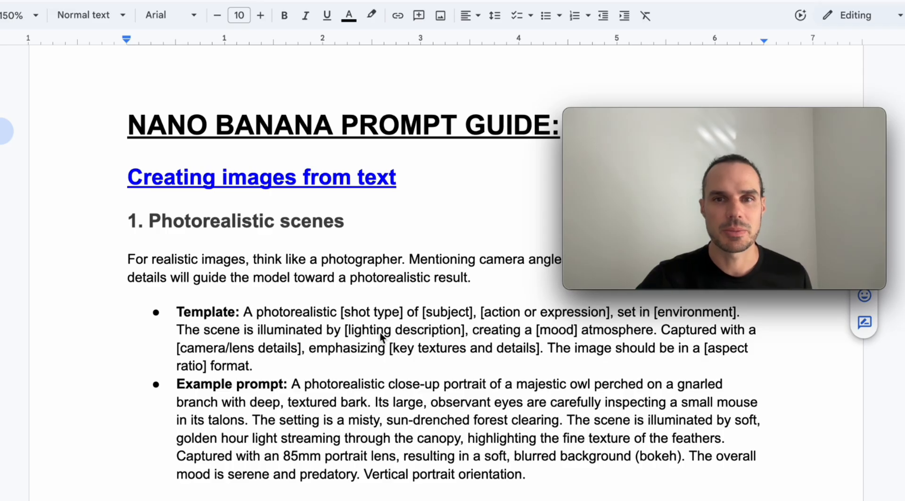
{"action": "mouse_move", "coordinate": [403, 339]}
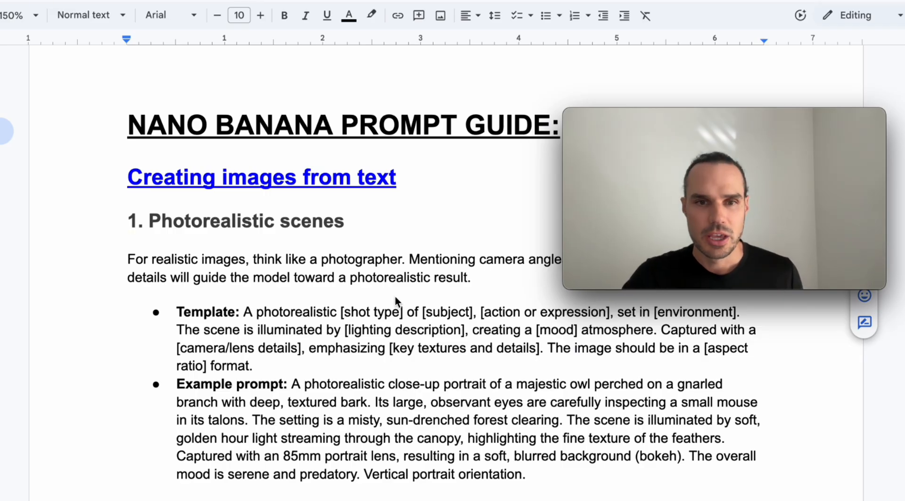
{"action": "scroll", "scroll_direction": "down", "scroll_amount": 3}
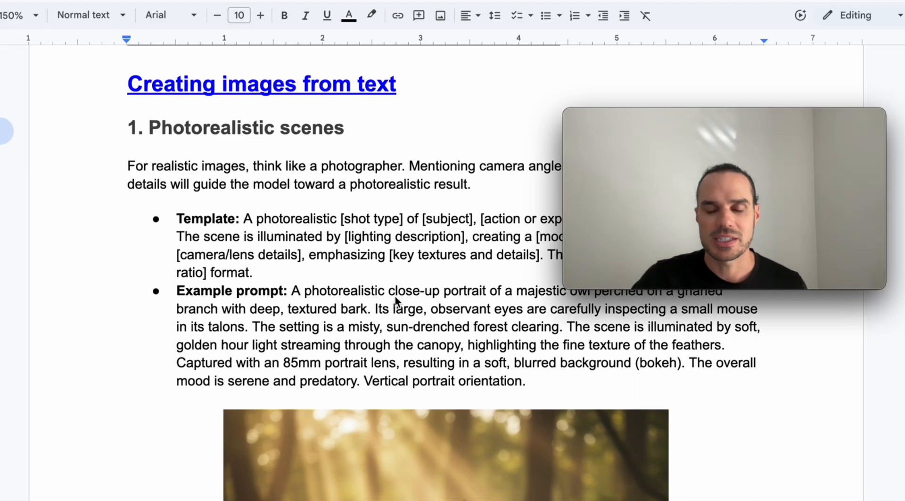
{"action": "scroll", "scroll_direction": "down", "scroll_amount": 3}
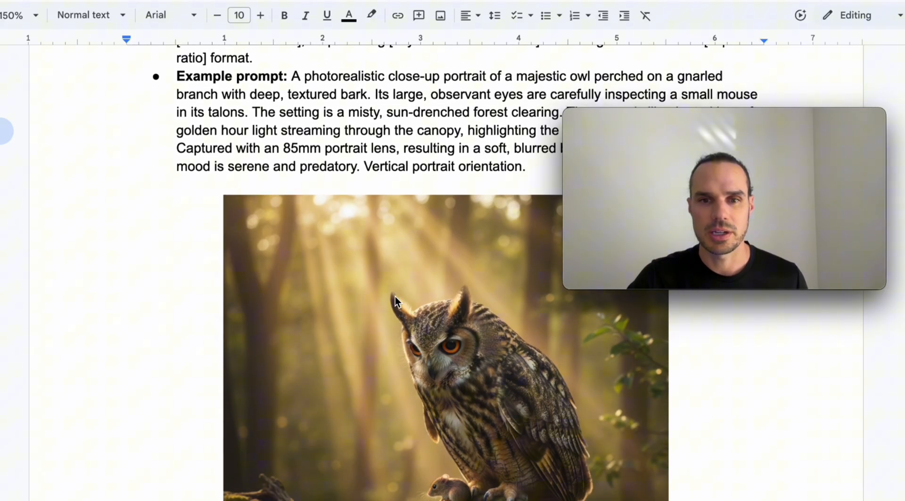
{"action": "scroll", "scroll_direction": "down", "scroll_amount": 3}
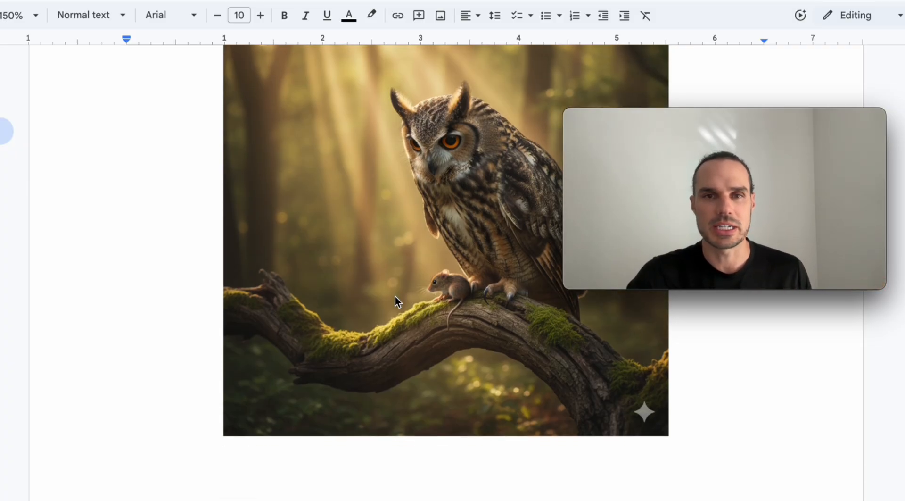
{"action": "scroll", "scroll_direction": "down", "scroll_amount": 3}
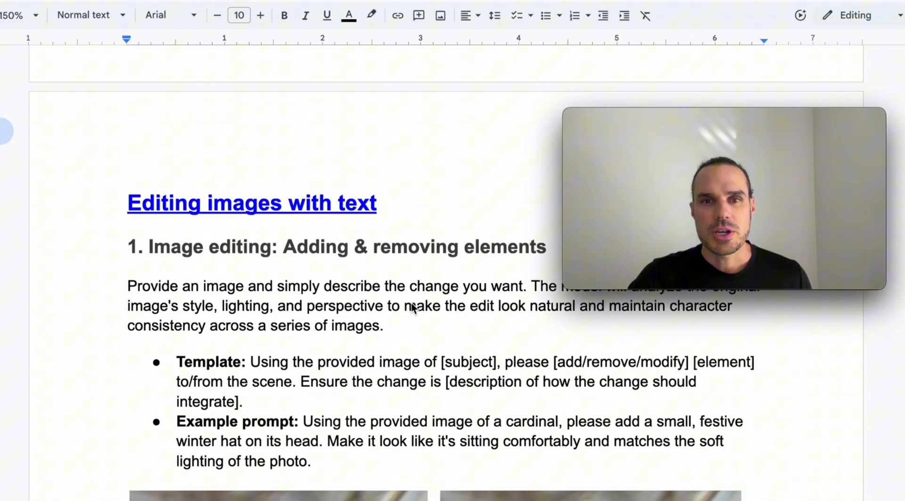
Step: Scroll through 'Editing images with text' to the two cardinal before-and-after images
{"action": "scroll", "scroll_direction": "down", "scroll_amount": 3}
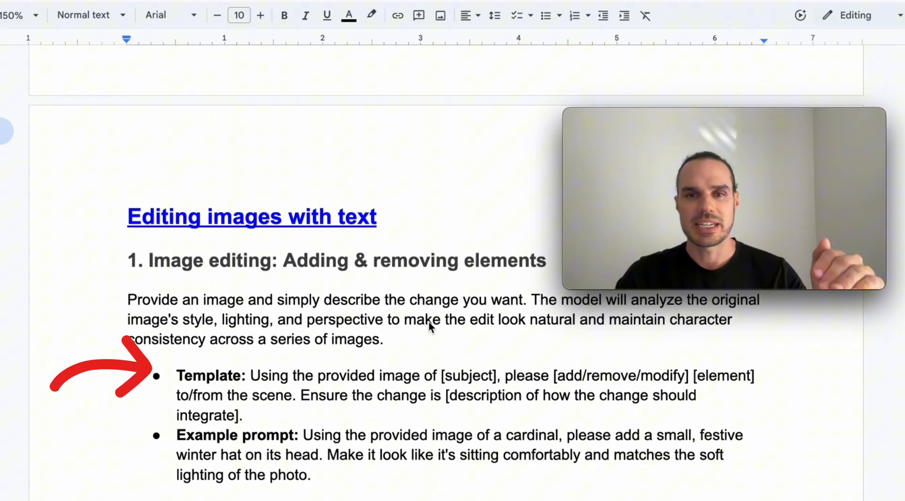
{"action": "mouse_move", "coordinate": [413, 334]}
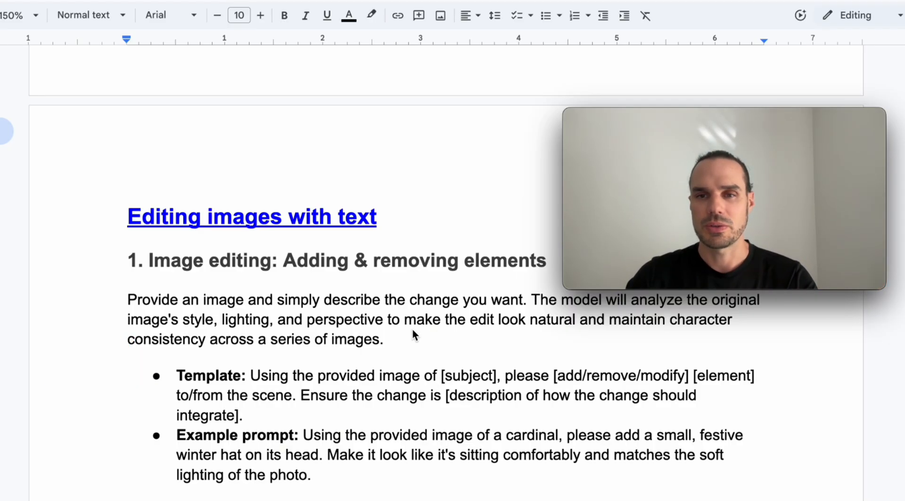
{"action": "scroll", "scroll_direction": "down", "scroll_amount": 3}
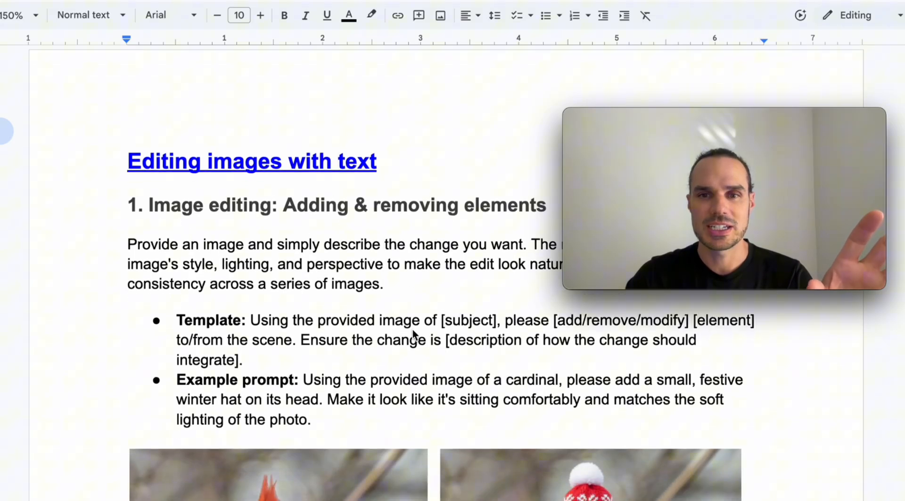
{"action": "scroll", "scroll_direction": "down", "scroll_amount": 3}
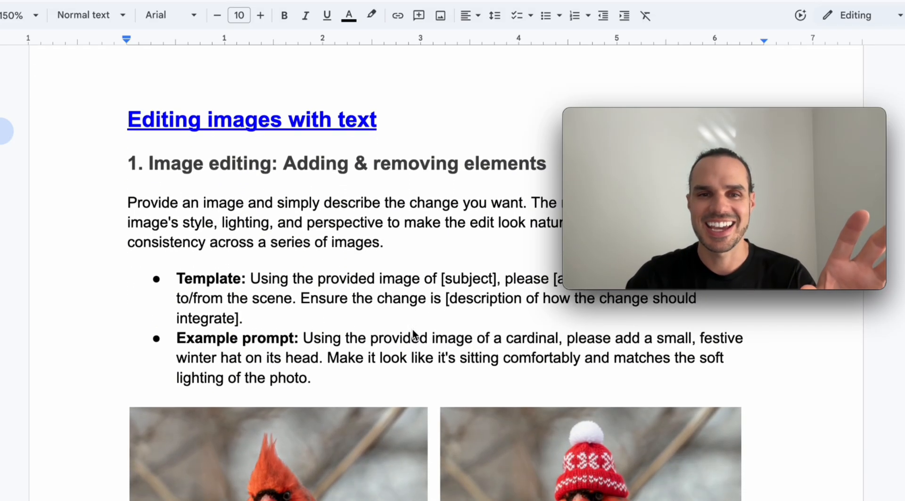
{"action": "scroll", "scroll_direction": "down", "scroll_amount": 3}
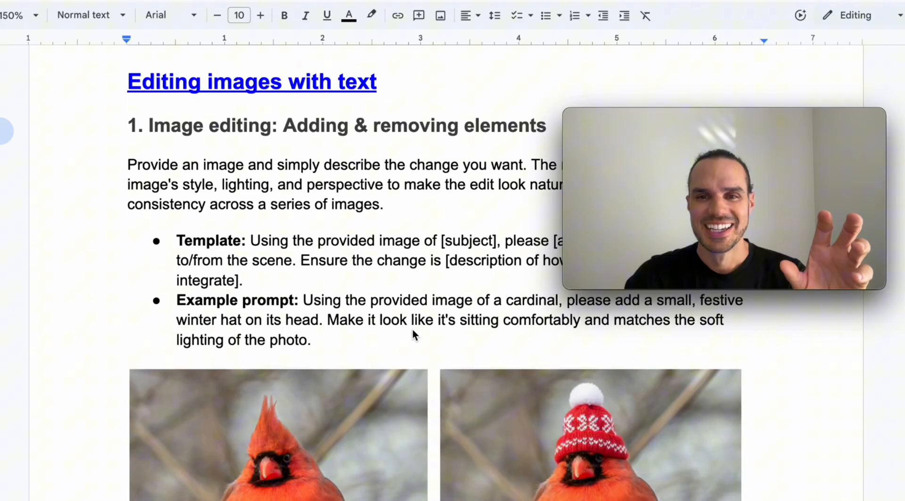
{"action": "scroll", "scroll_direction": "down", "scroll_amount": 3}
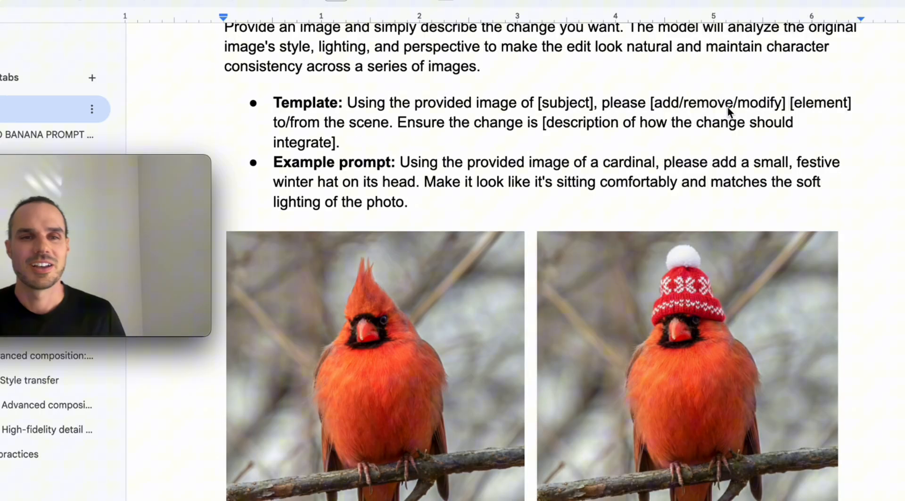
{"action": "scroll", "scroll_direction": "down", "scroll_amount": 3}
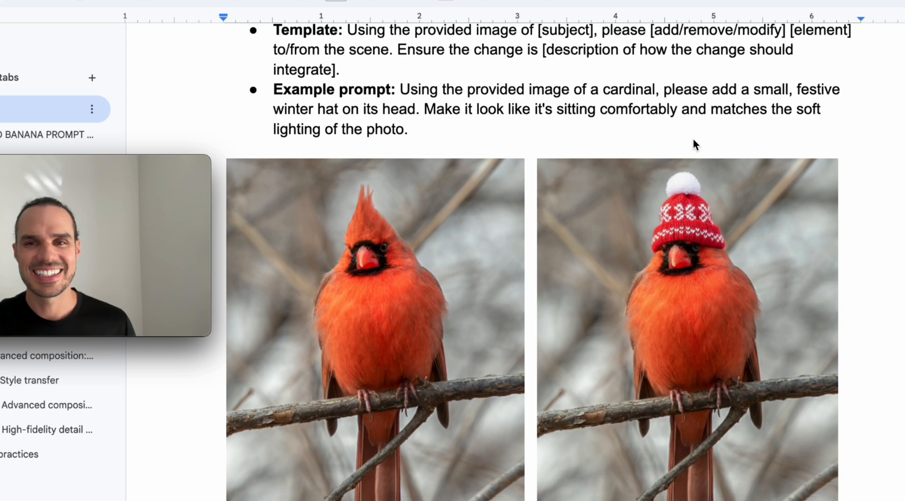
{"action": "scroll", "scroll_direction": "down", "scroll_amount": 3}
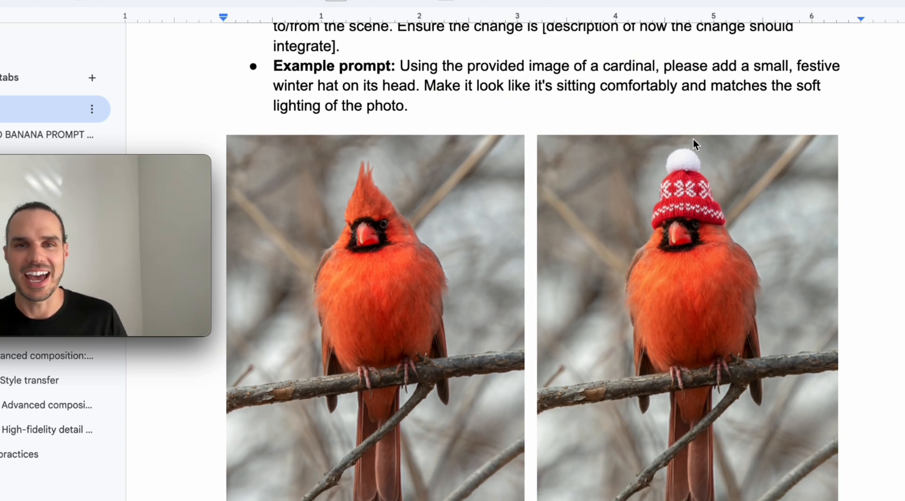
{"action": "scroll", "scroll_direction": "down", "scroll_amount": 3}
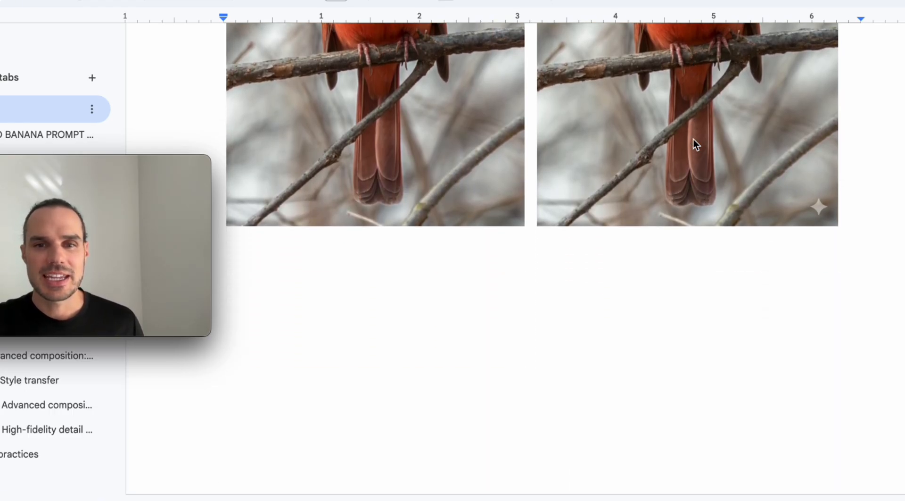
{"action": "scroll", "scroll_direction": "down", "scroll_amount": 3}
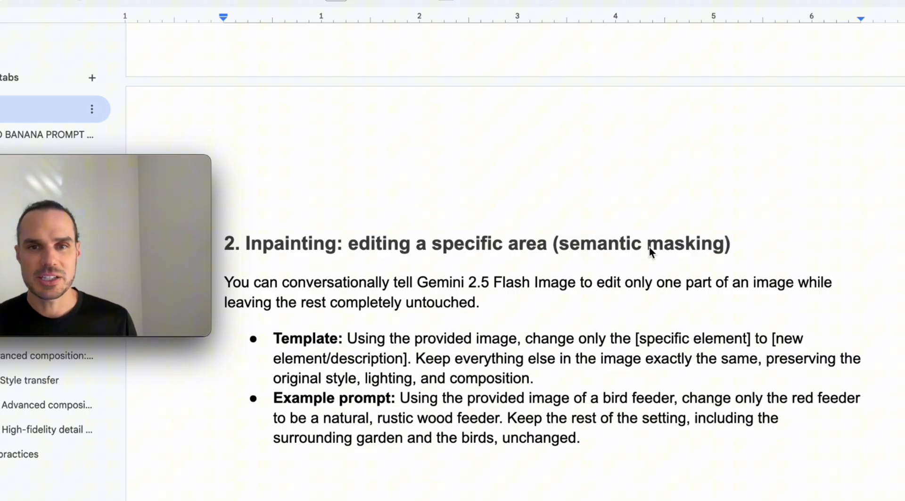
Step: Scroll through the Inpainting section to the tin-roof versus wooden-roof bird feeder images
{"action": "scroll", "scroll_direction": "down", "scroll_amount": 3}
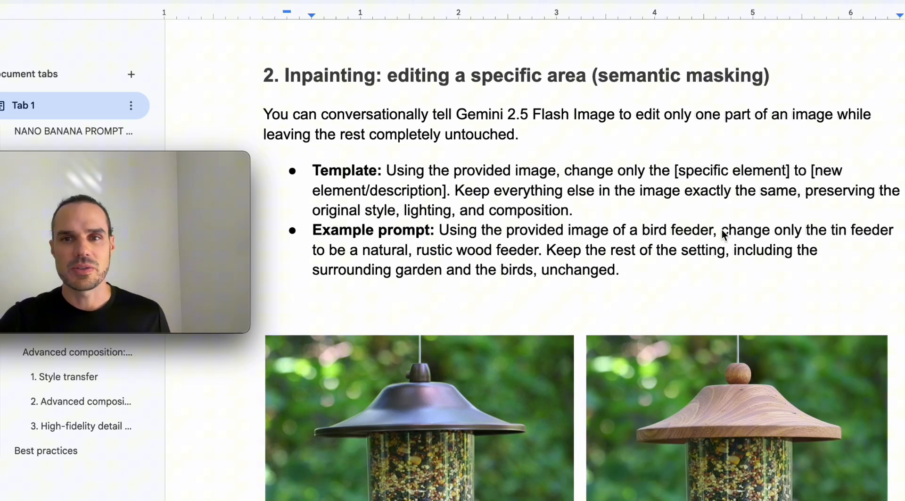
{"action": "scroll", "scroll_direction": "down", "scroll_amount": 3}
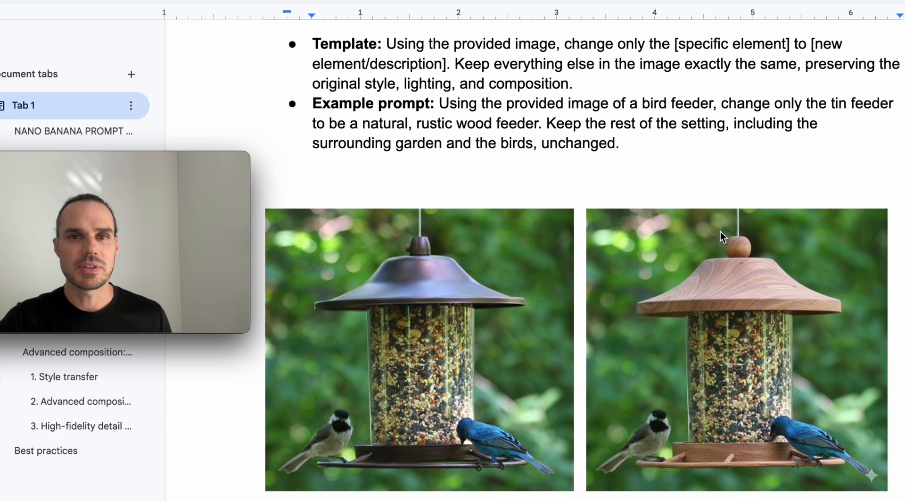
{"action": "scroll", "scroll_direction": "down", "scroll_amount": 3}
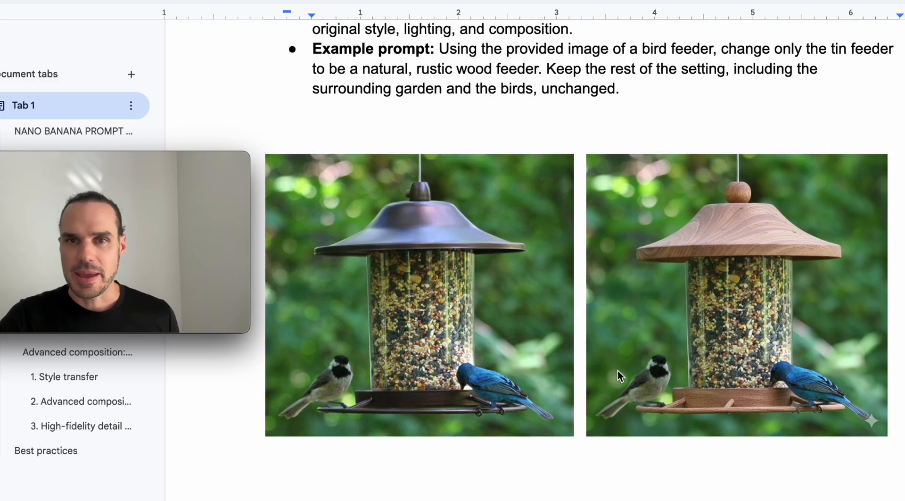
{"action": "scroll", "scroll_direction": "down", "scroll_amount": 3}
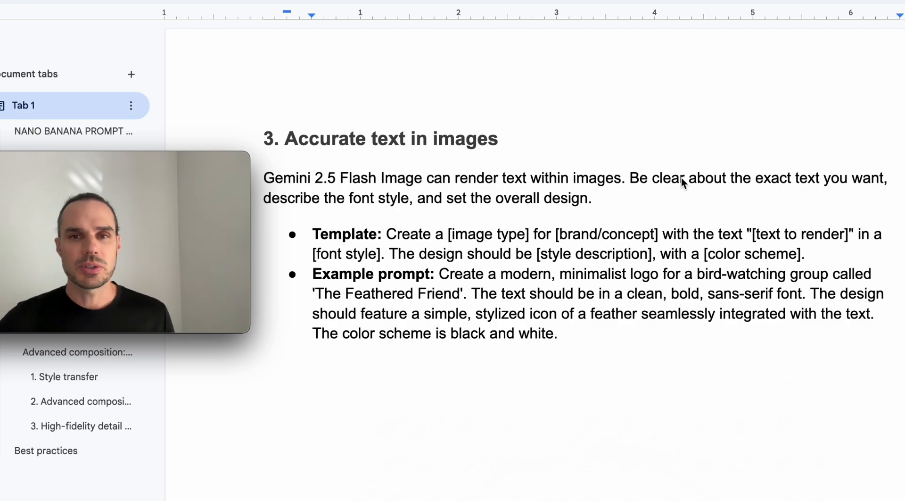
Step: Scroll through 'Accurate text in images' until the Feathered Friend logo is fully visible
{"action": "scroll", "scroll_direction": "down", "scroll_amount": 3}
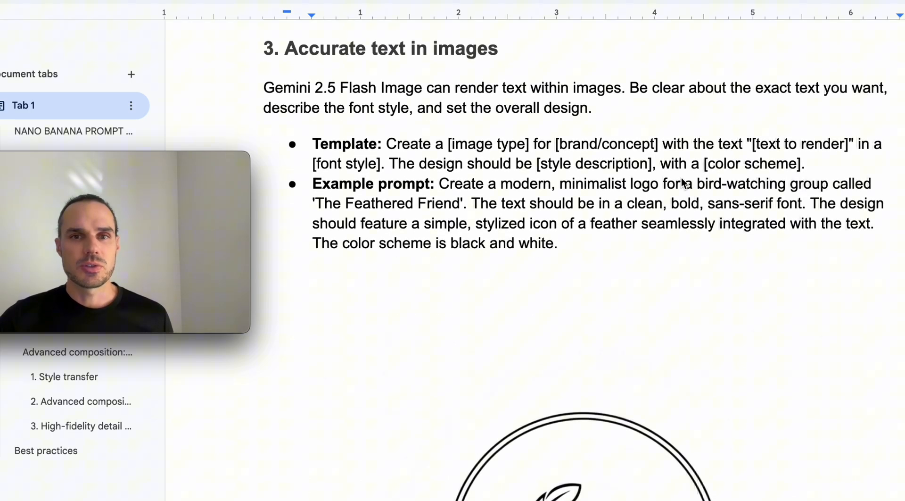
{"action": "scroll", "scroll_direction": "down", "scroll_amount": 3}
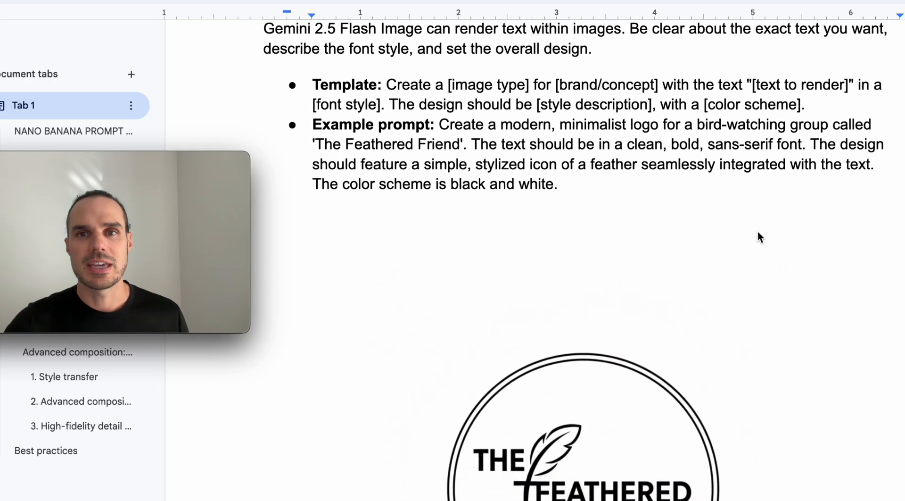
{"action": "scroll", "scroll_direction": "down", "scroll_amount": 3}
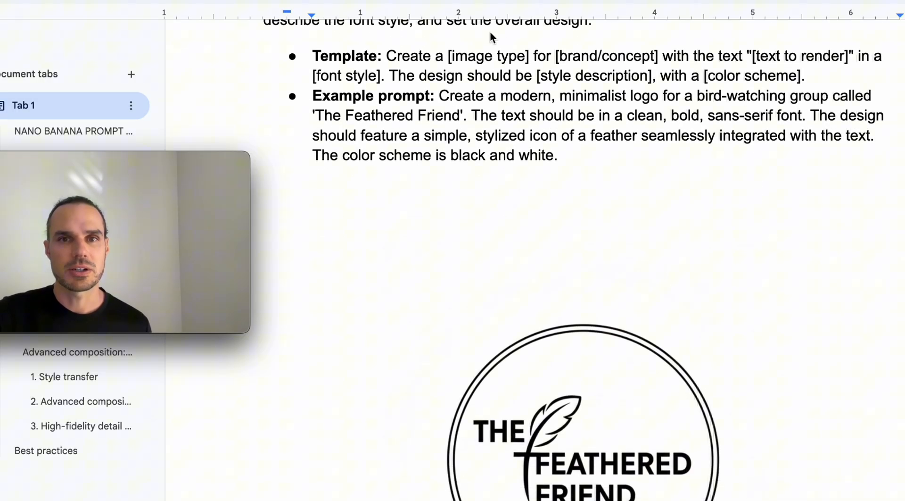
{"action": "scroll", "scroll_direction": "down", "scroll_amount": 3}
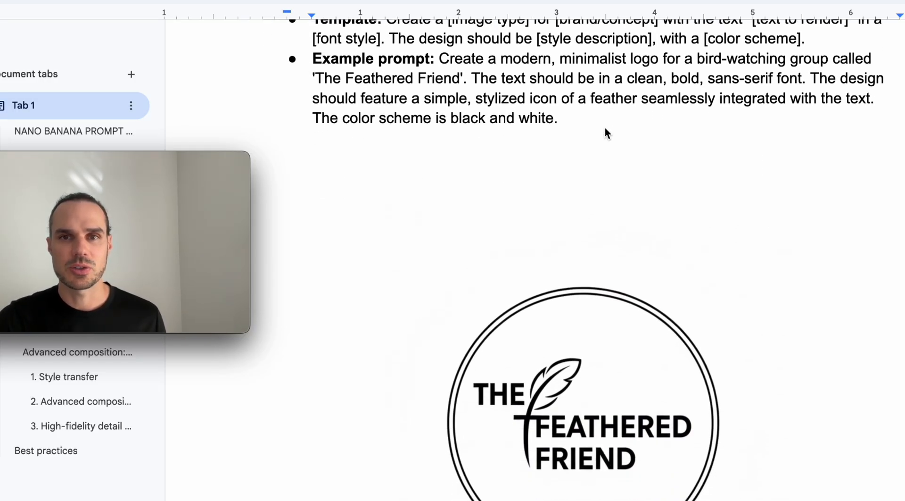
{"action": "scroll", "scroll_direction": "down", "scroll_amount": 3}
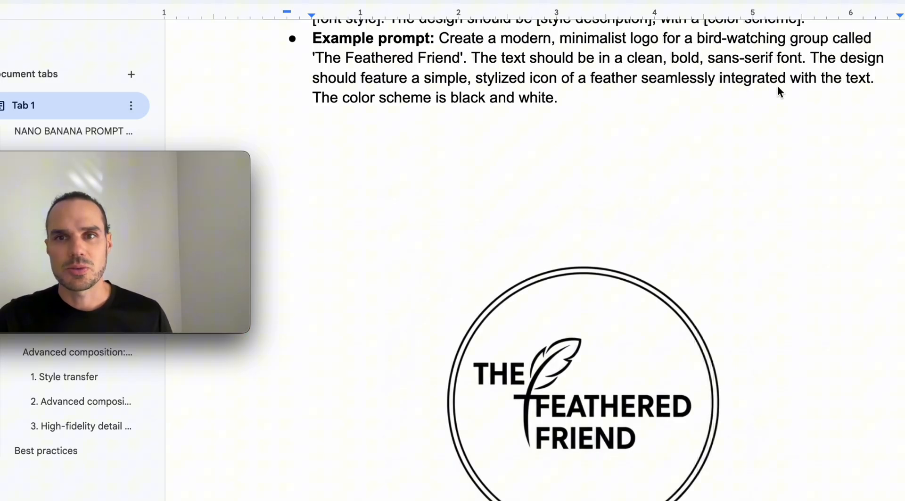
{"action": "scroll", "scroll_direction": "down", "scroll_amount": 3}
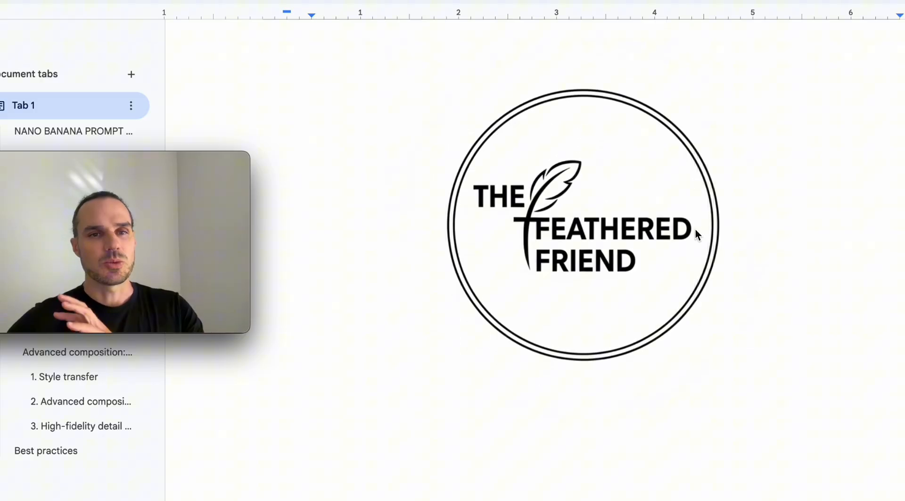
{"action": "scroll", "scroll_direction": "down", "scroll_amount": 3}
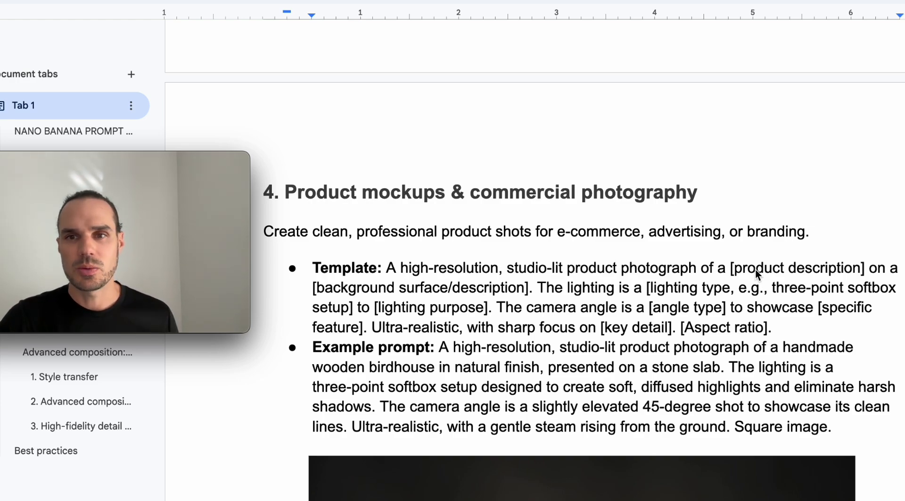
{"action": "mouse_move", "coordinate": [447, 294]}
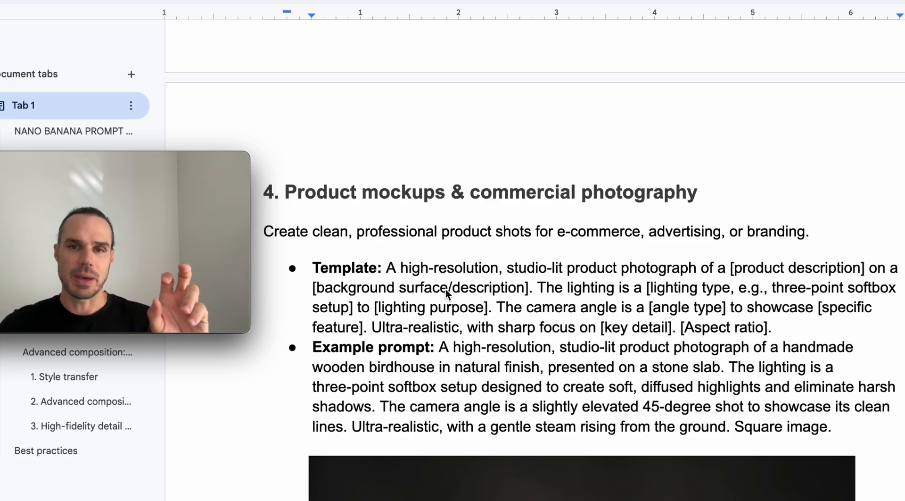
{"action": "mouse_move", "coordinate": [672, 294]}
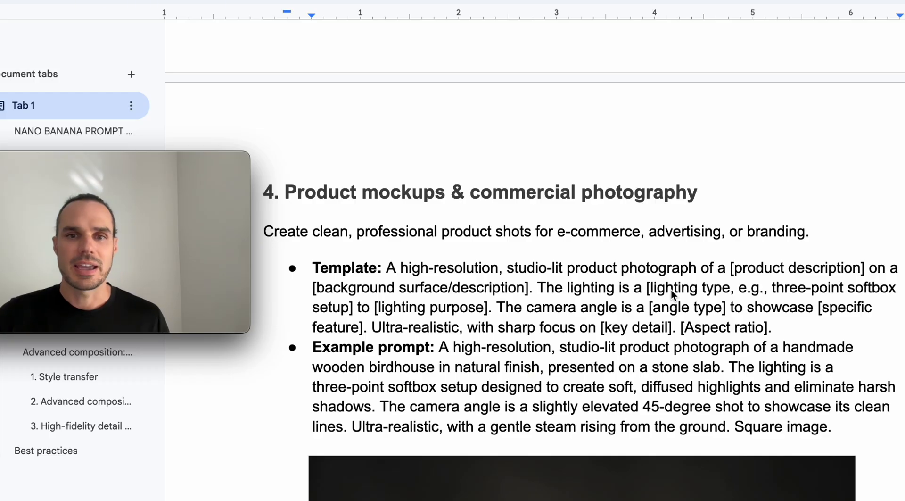
Step: Scroll through 'Product mockups & commercial photography' to the wooden birdhouse photo
{"action": "scroll", "scroll_direction": "down", "scroll_amount": 3}
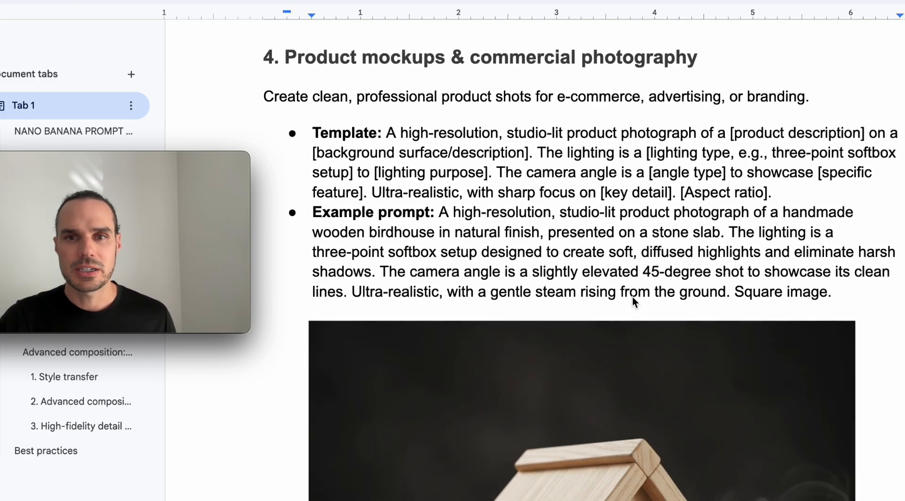
{"action": "scroll", "scroll_direction": "down", "scroll_amount": 3}
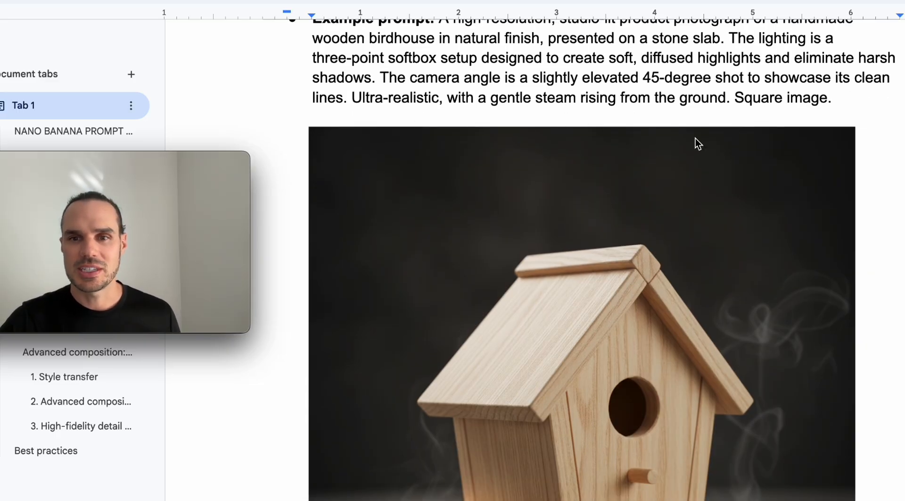
{"action": "scroll", "scroll_direction": "down", "scroll_amount": 3}
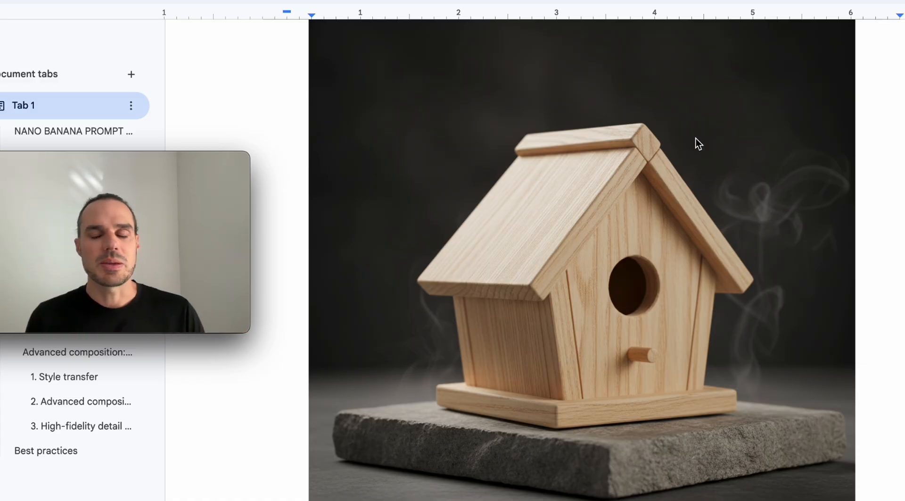
{"action": "scroll", "scroll_direction": "down", "scroll_amount": 3}
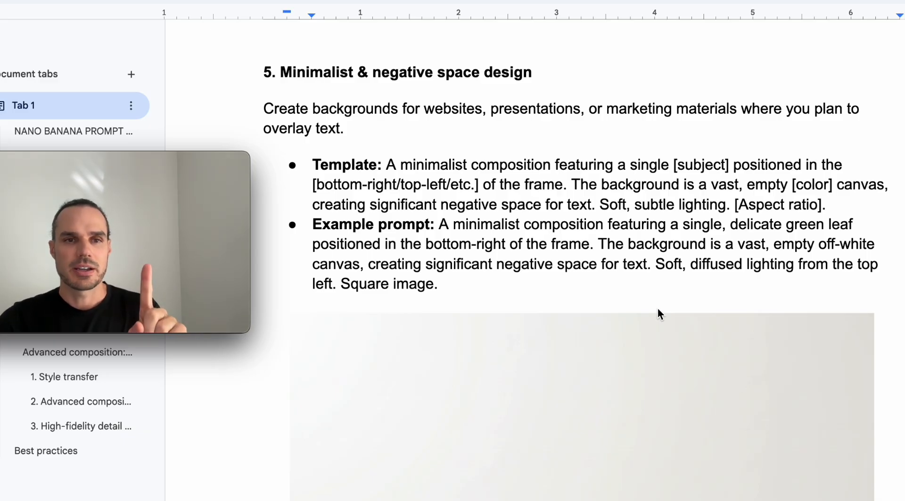
Step: Scroll through 'Minimalist & negative space design' to the bottom of the green leaf image
{"action": "scroll", "scroll_direction": "down", "scroll_amount": 3}
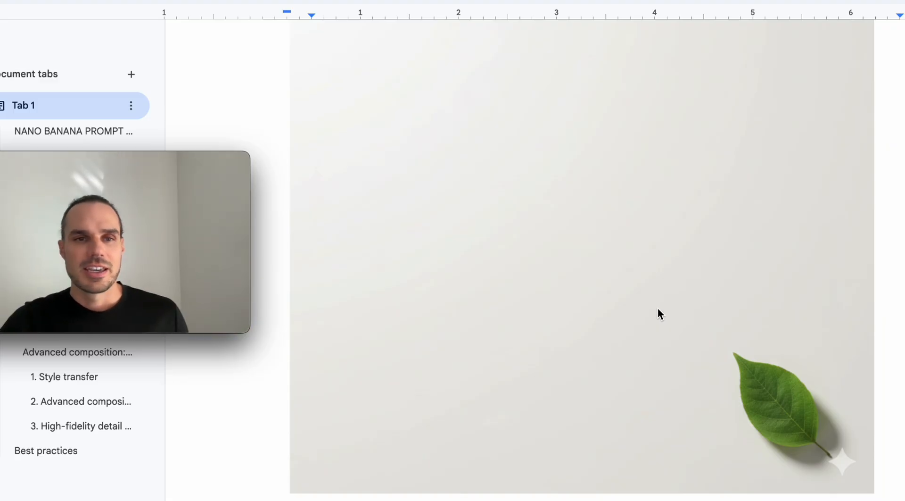
{"action": "scroll", "scroll_direction": "down", "scroll_amount": 3}
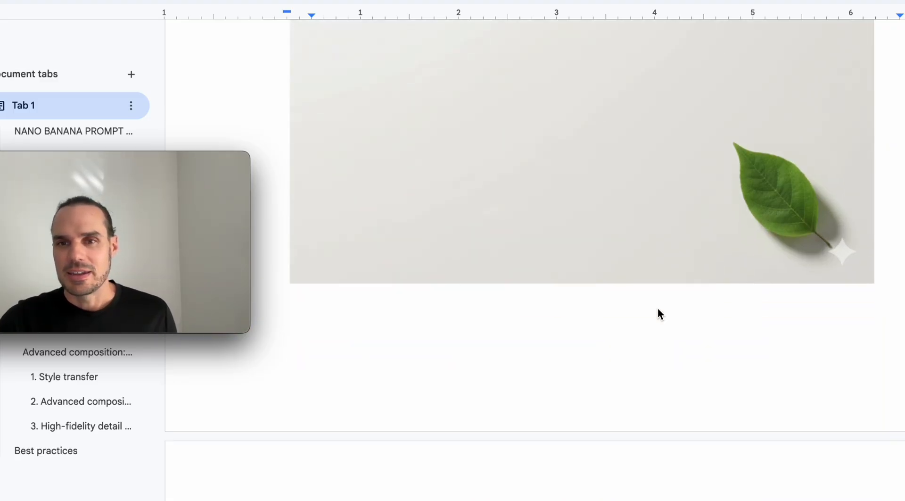
{"action": "scroll", "scroll_direction": "down", "scroll_amount": 3}
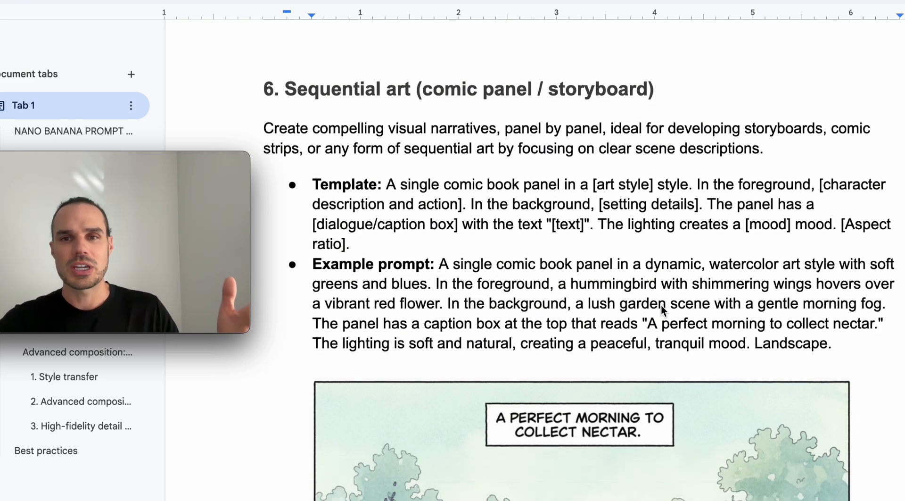
Step: Scroll through 'Sequential art' to the watercolour hummingbird comic panel with its caption box
{"action": "scroll", "scroll_direction": "down", "scroll_amount": 3}
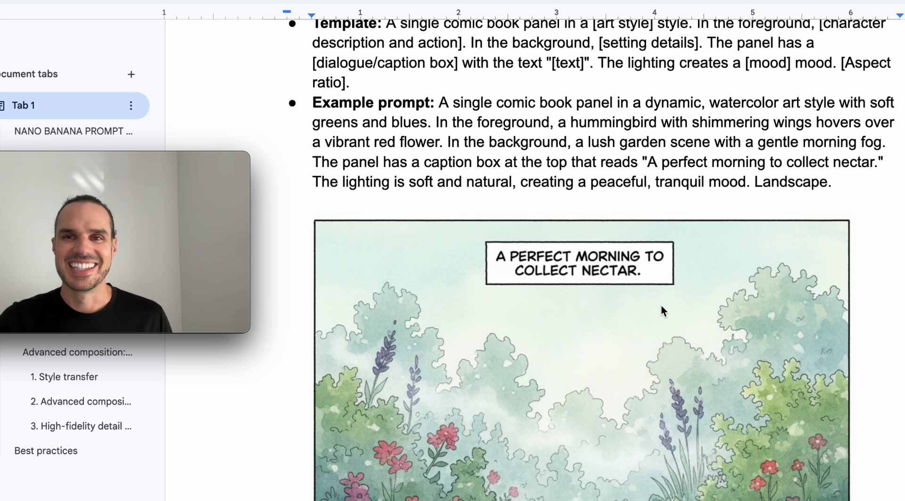
{"action": "scroll", "scroll_direction": "down", "scroll_amount": 3}
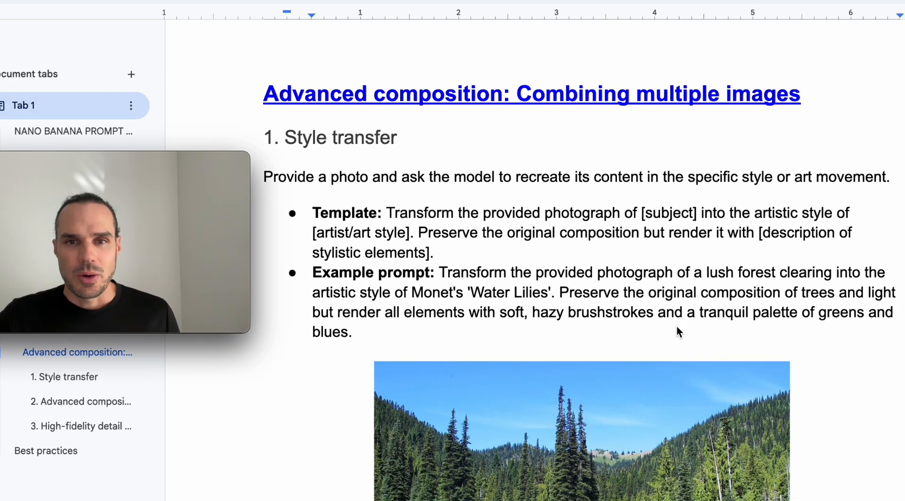
Step: Scroll through Style transfer past the forest meadow photo to its painted rendition
{"action": "scroll", "scroll_direction": "down", "scroll_amount": 3}
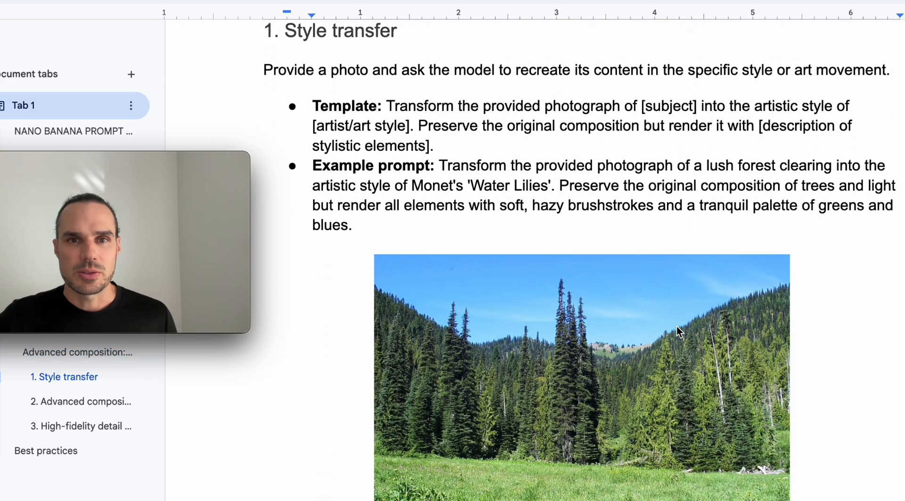
{"action": "scroll", "scroll_direction": "down", "scroll_amount": 3}
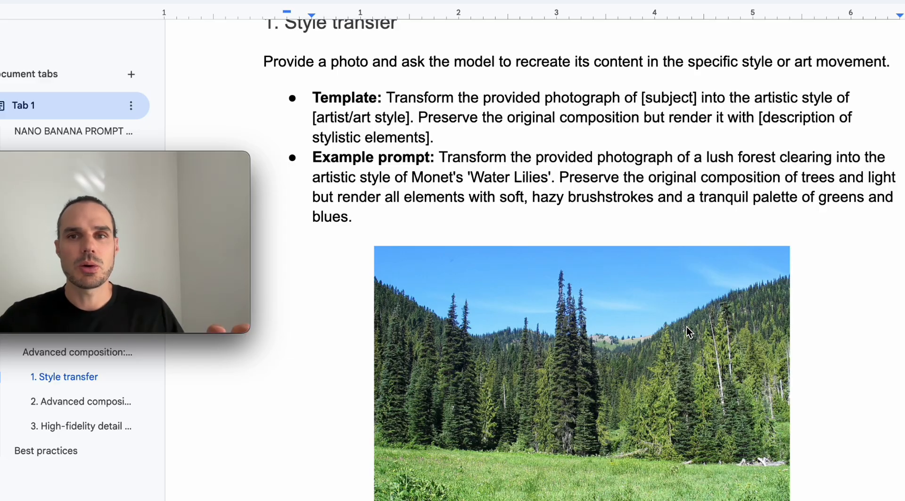
{"action": "scroll", "scroll_direction": "down", "scroll_amount": 3}
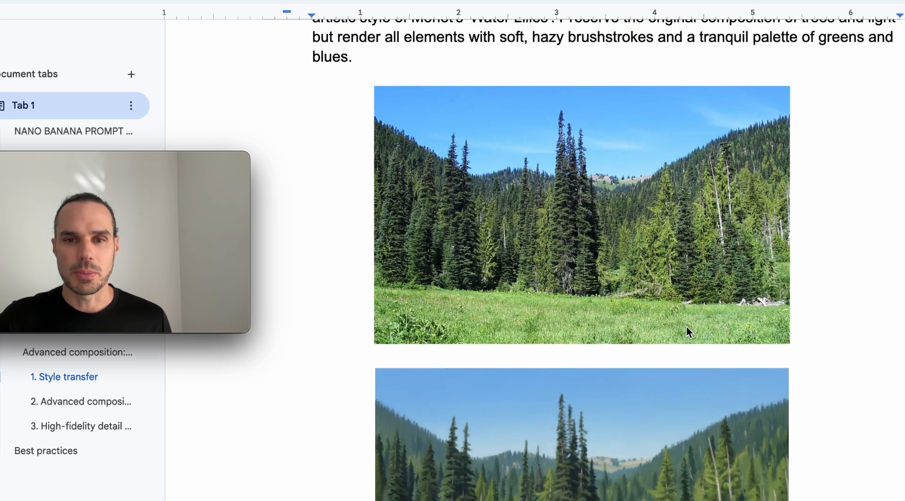
{"action": "scroll", "scroll_direction": "down", "scroll_amount": 3}
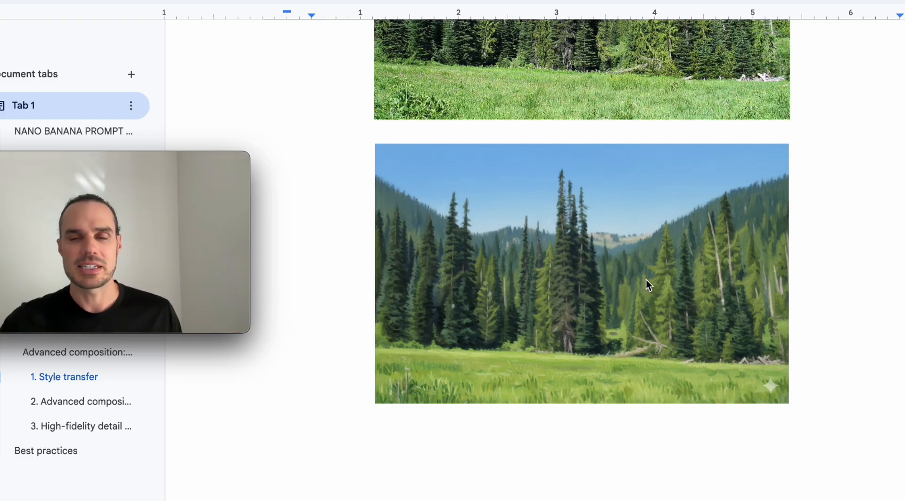
{"action": "scroll", "scroll_direction": "down", "scroll_amount": 3}
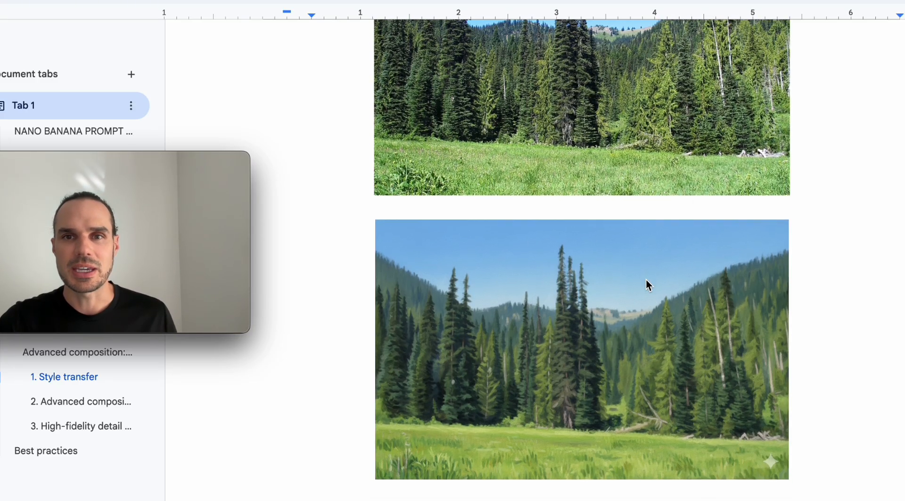
{"action": "scroll", "scroll_direction": "down", "scroll_amount": 3}
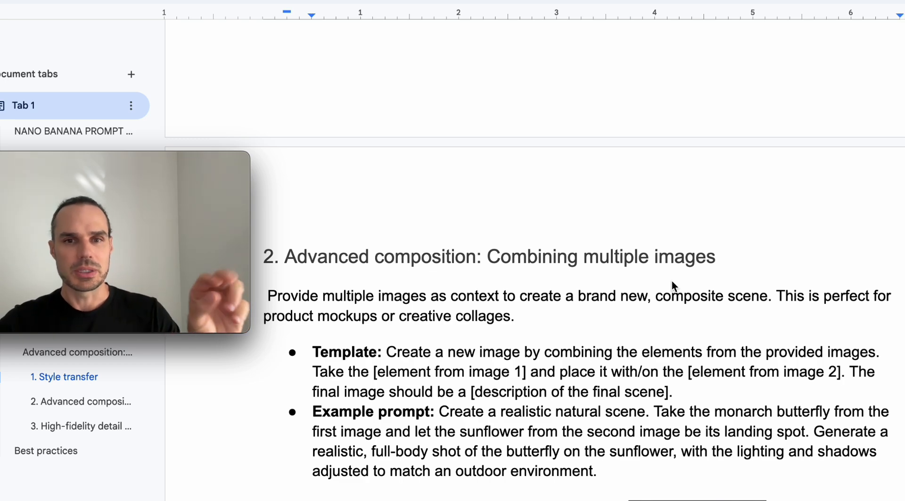
Step: Scroll through Advanced composition past the butterfly and sunflower photos to the combined result
{"action": "scroll", "scroll_direction": "down", "scroll_amount": 3}
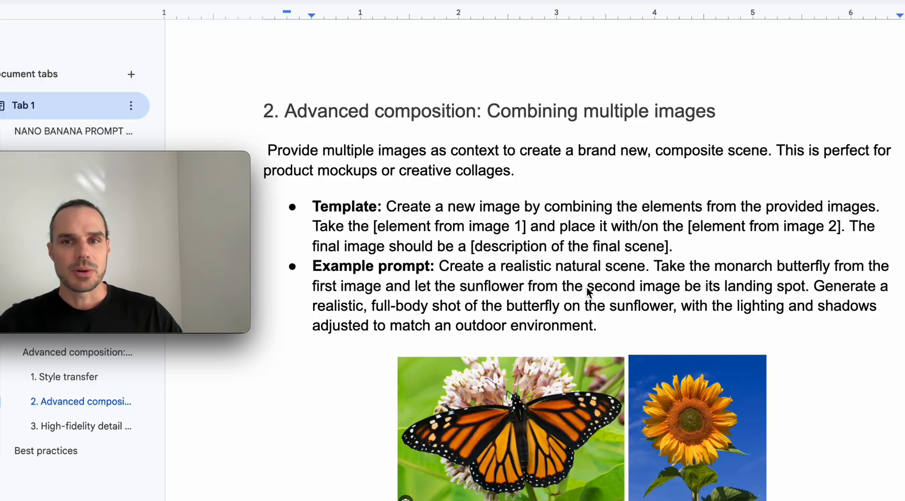
{"action": "mouse_move", "coordinate": [615, 291]}
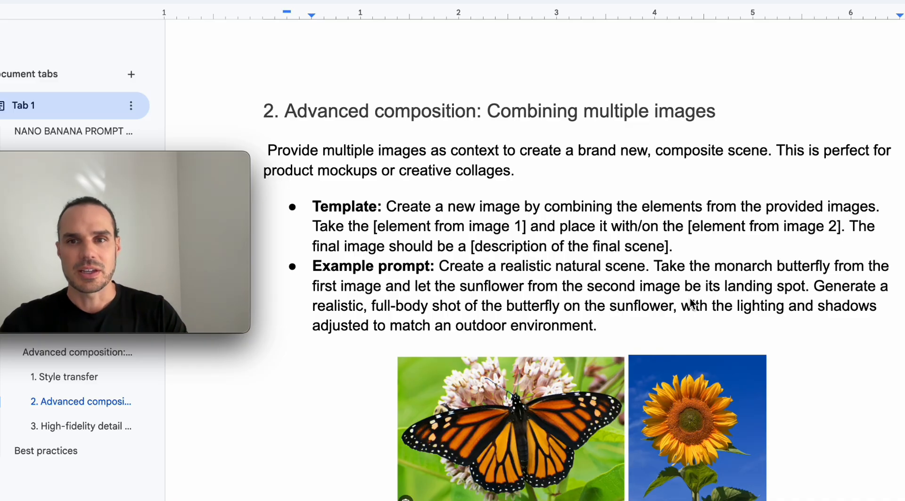
{"action": "scroll", "scroll_direction": "down", "scroll_amount": 3}
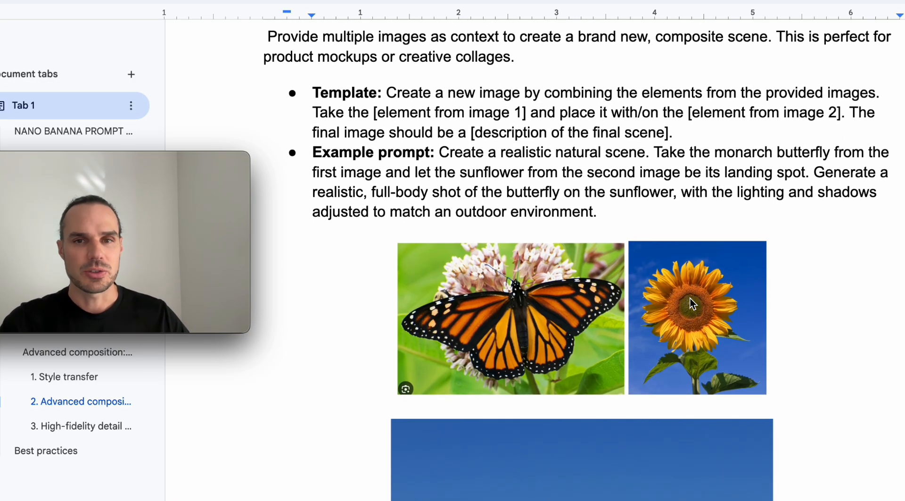
{"action": "scroll", "scroll_direction": "down", "scroll_amount": 3}
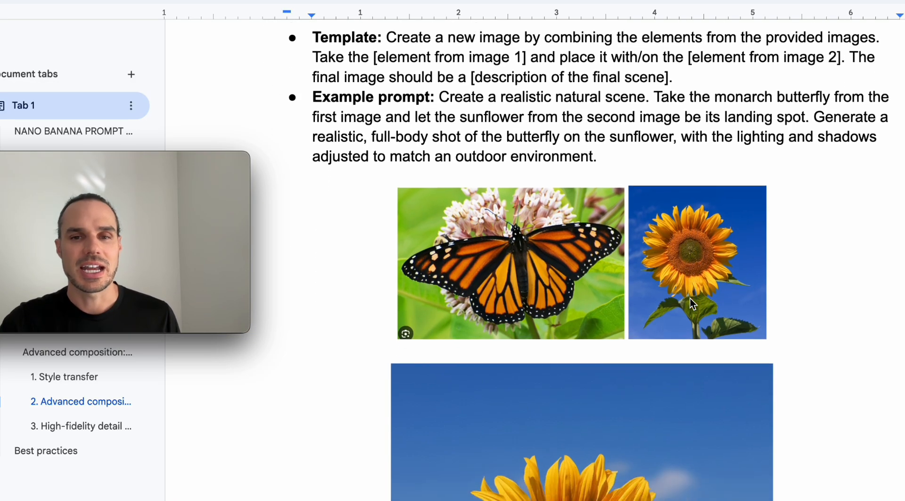
{"action": "scroll", "scroll_direction": "down", "scroll_amount": 3}
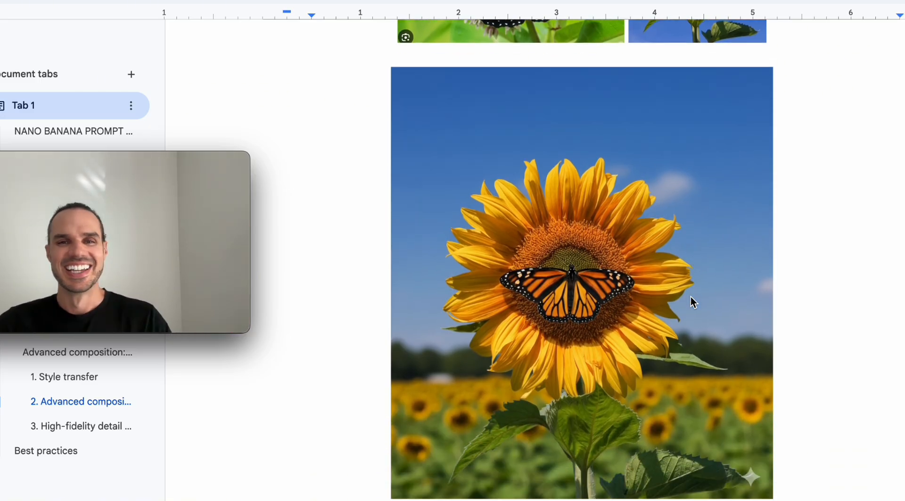
Step: Scroll through section 3's woman-in-white-t-shirt, Feathered Friend logo and printed-shirt images, then switch to the Gemini chat
{"action": "scroll", "scroll_direction": "down", "scroll_amount": 3}
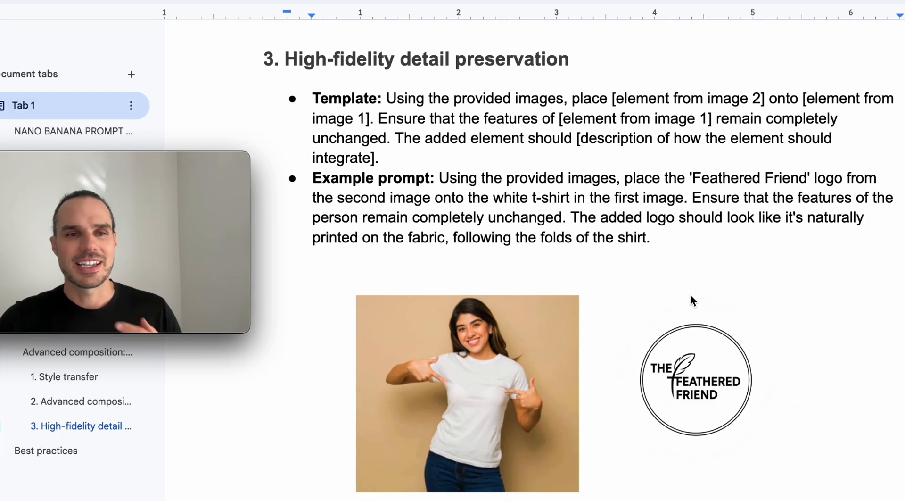
{"action": "scroll", "scroll_direction": "down", "scroll_amount": 3}
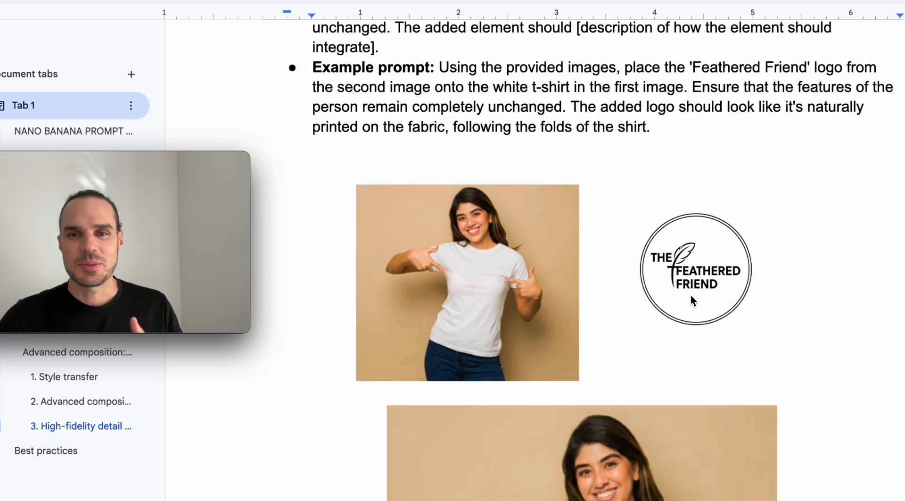
{"action": "scroll", "scroll_direction": "down", "scroll_amount": 3}
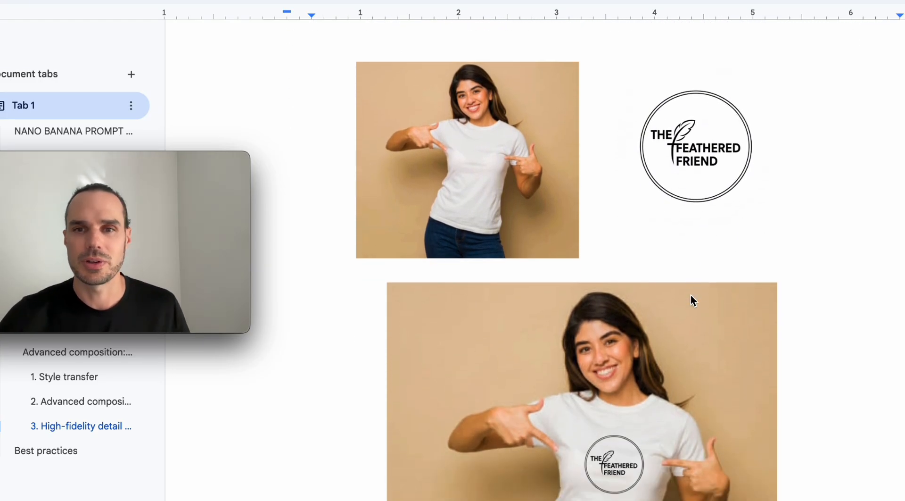
{"action": "scroll", "scroll_direction": "down", "scroll_amount": 3}
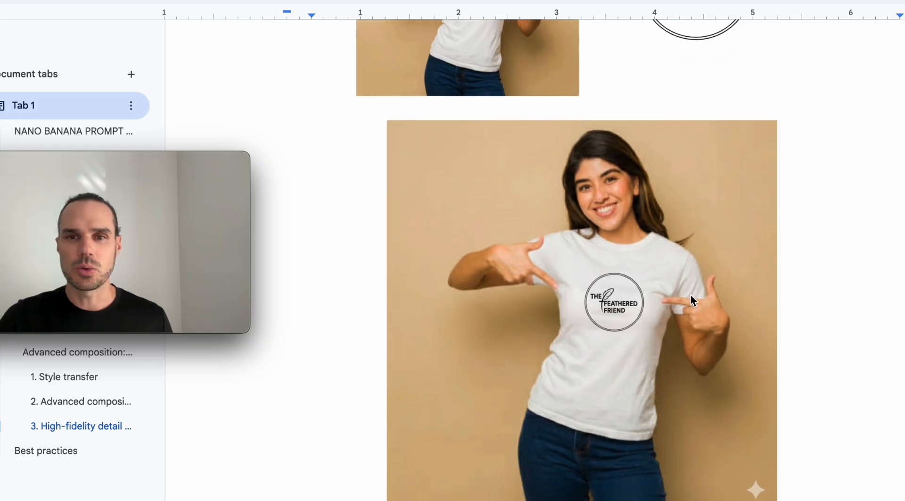
{"action": "left_click", "coordinate": [45, 451]}
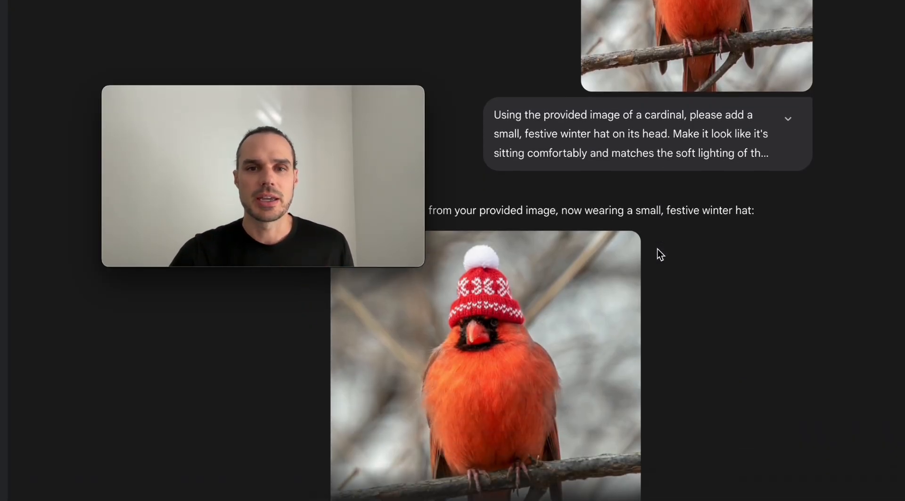
Step: Browse the chat results: cardinal in winter hat, minimalist leaf, Monet-style forest, monarch butterfly on a sunflower
{"action": "scroll", "scroll_direction": "down", "scroll_amount": 3}
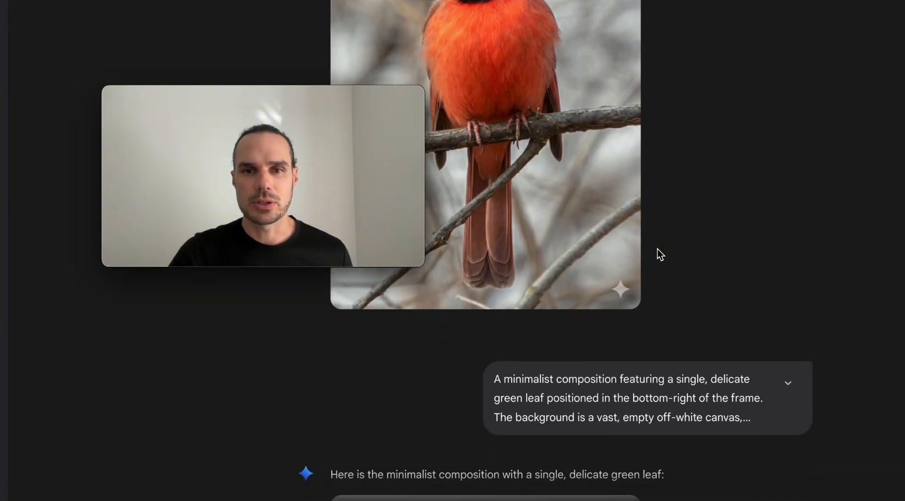
{"action": "scroll", "scroll_direction": "down", "scroll_amount": 3}
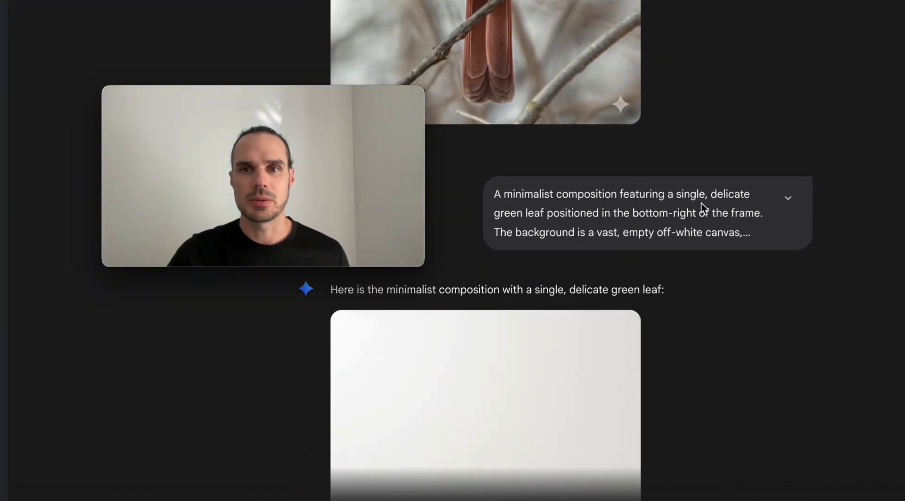
{"action": "scroll", "scroll_direction": "down", "scroll_amount": 3}
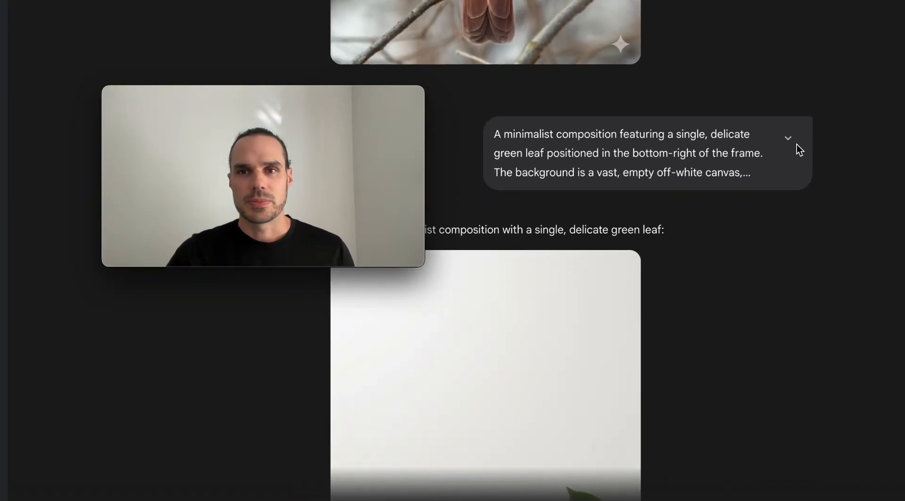
{"action": "scroll", "scroll_direction": "down", "scroll_amount": 3}
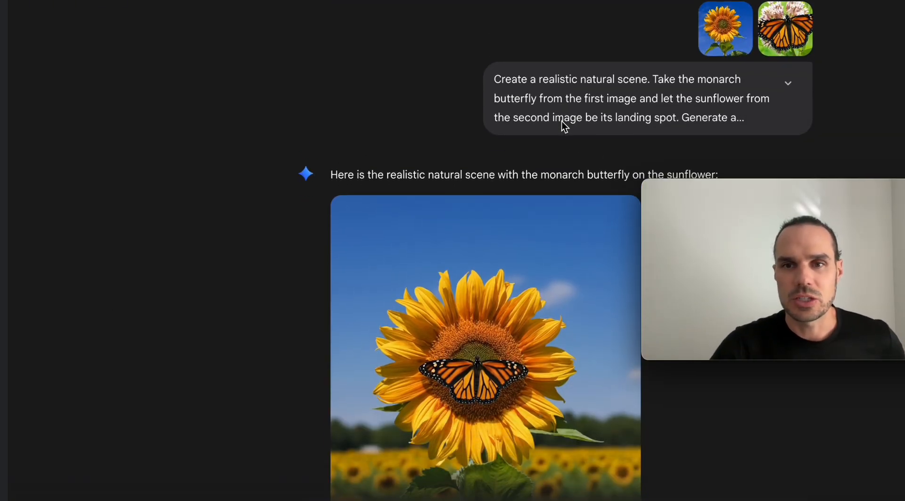
{"action": "scroll", "scroll_direction": "down", "scroll_amount": 3}
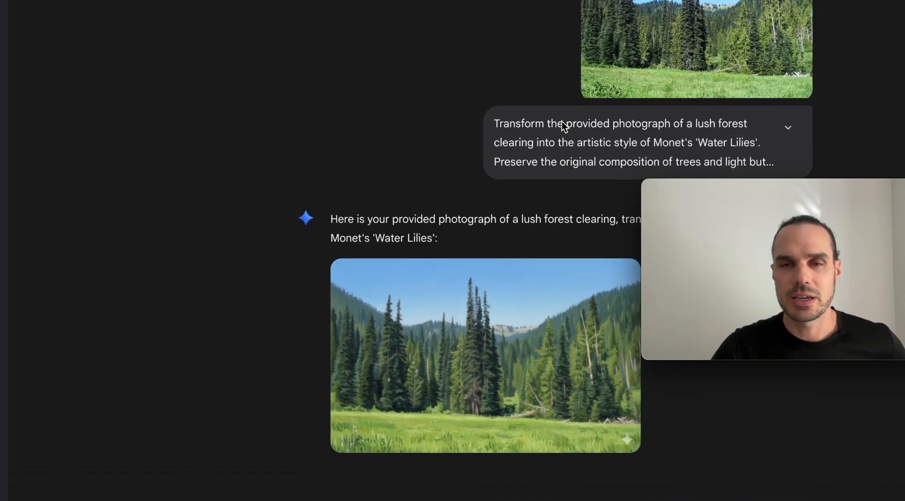
{"action": "scroll", "scroll_direction": "down", "scroll_amount": 3}
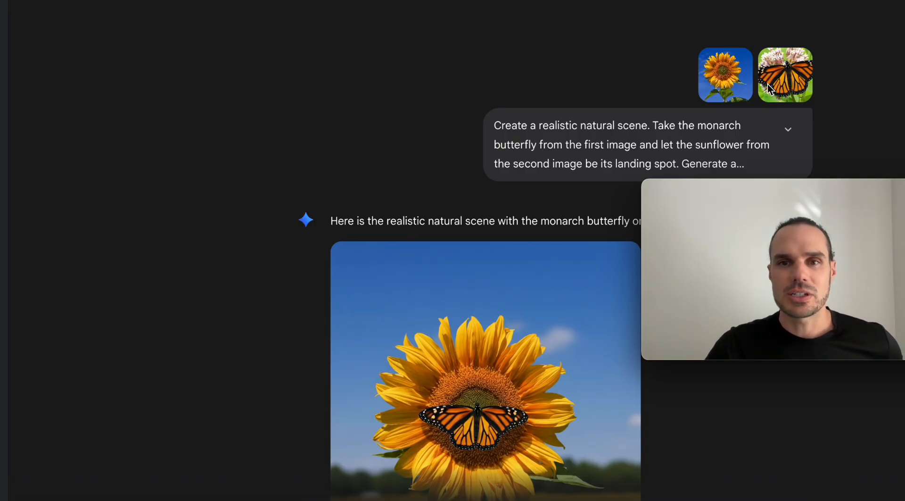
{"action": "scroll", "scroll_direction": "down", "scroll_amount": 3}
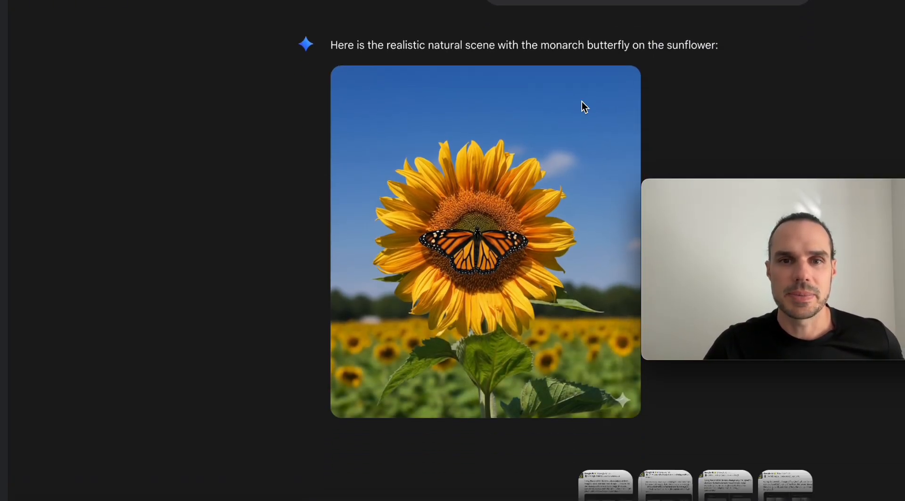